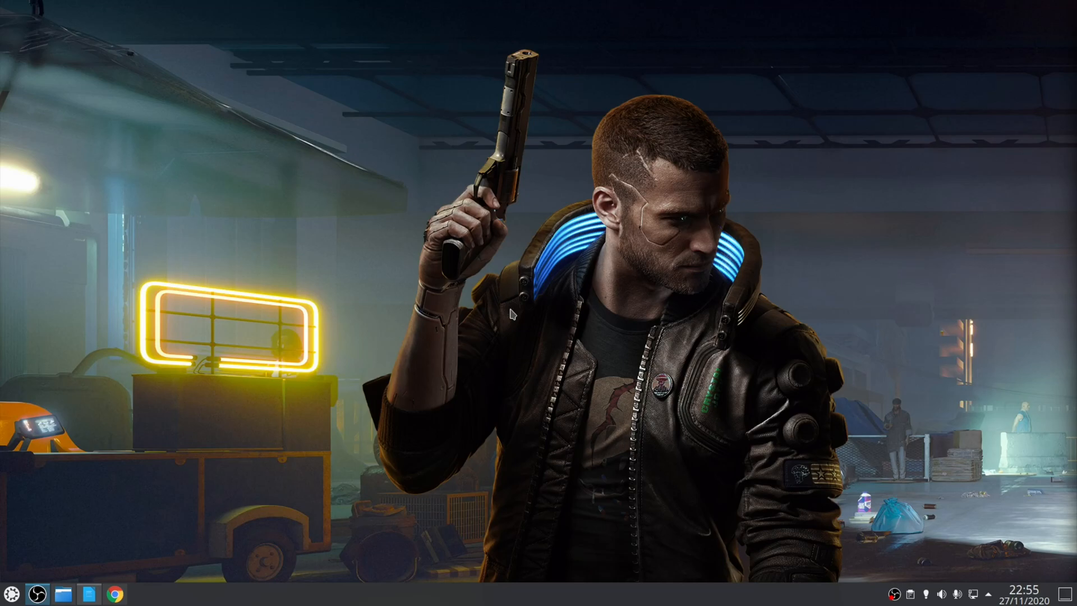
mouse_move(745, 314)
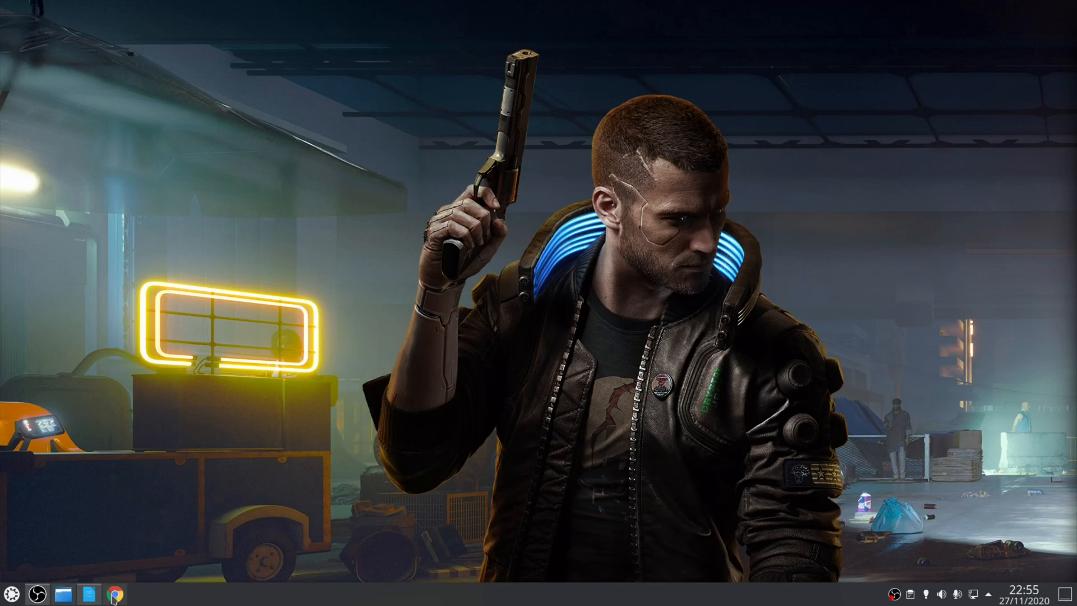
Download the Angry IP Scanner 64-bit DEB package for Ubuntu/Debian/Mint.
left_click(113, 594)
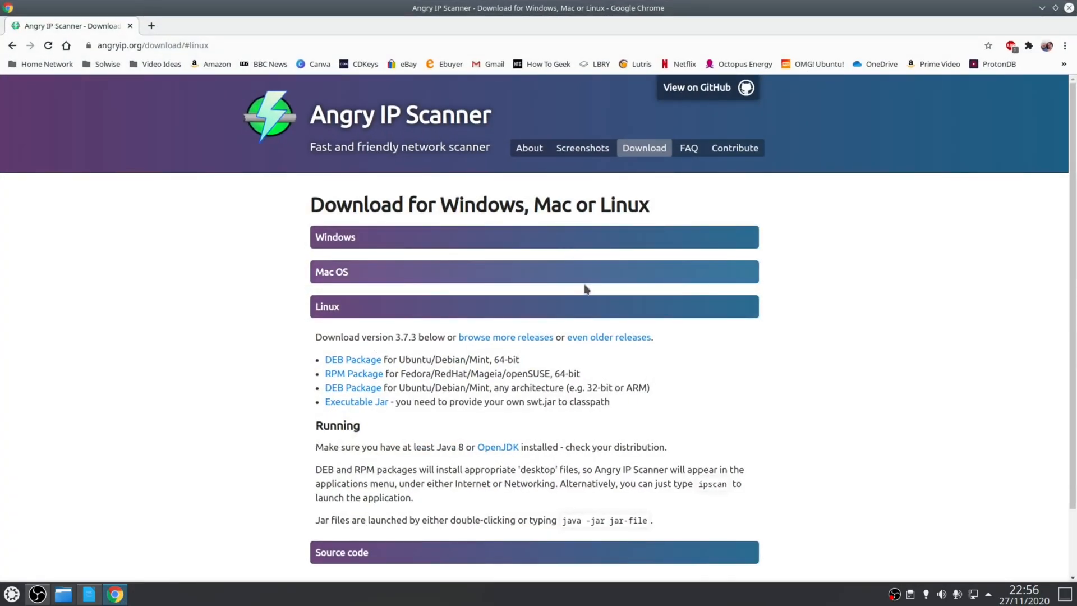
mouse_move(352, 359)
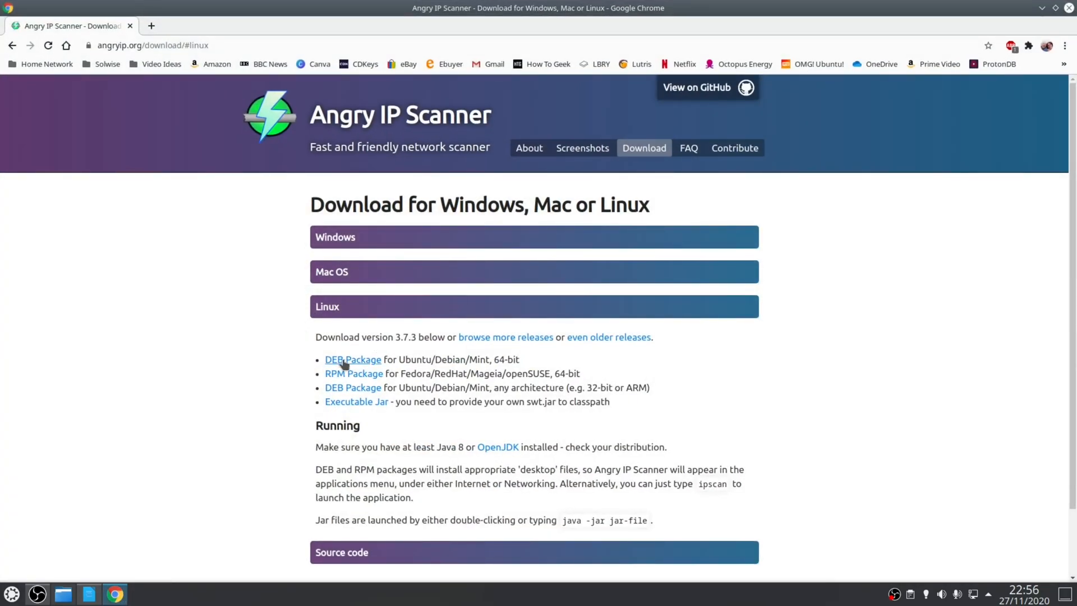
left_click(352, 359)
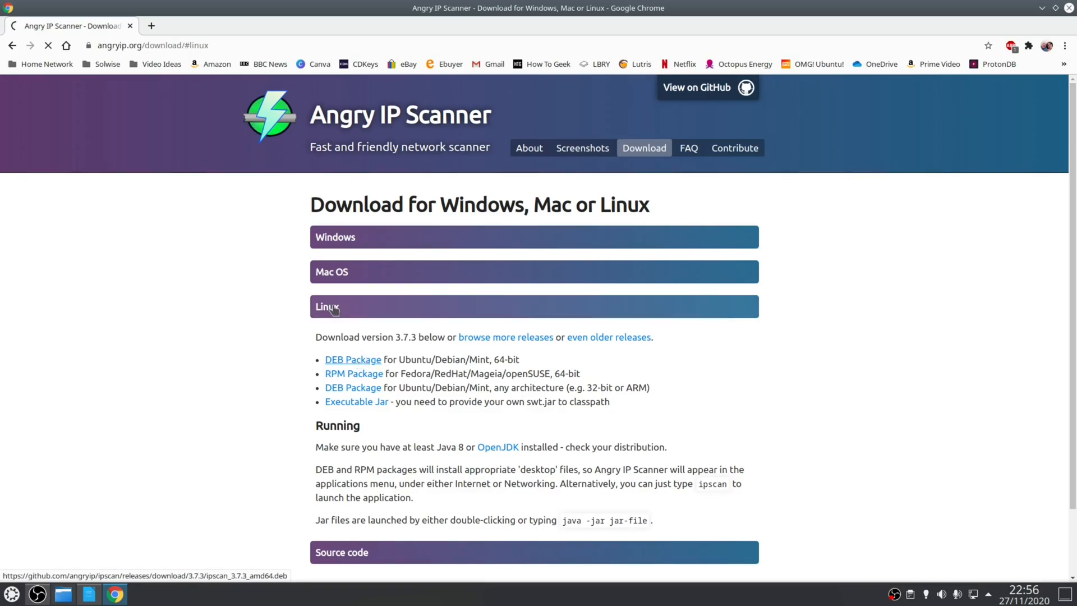
left_click(352, 359)
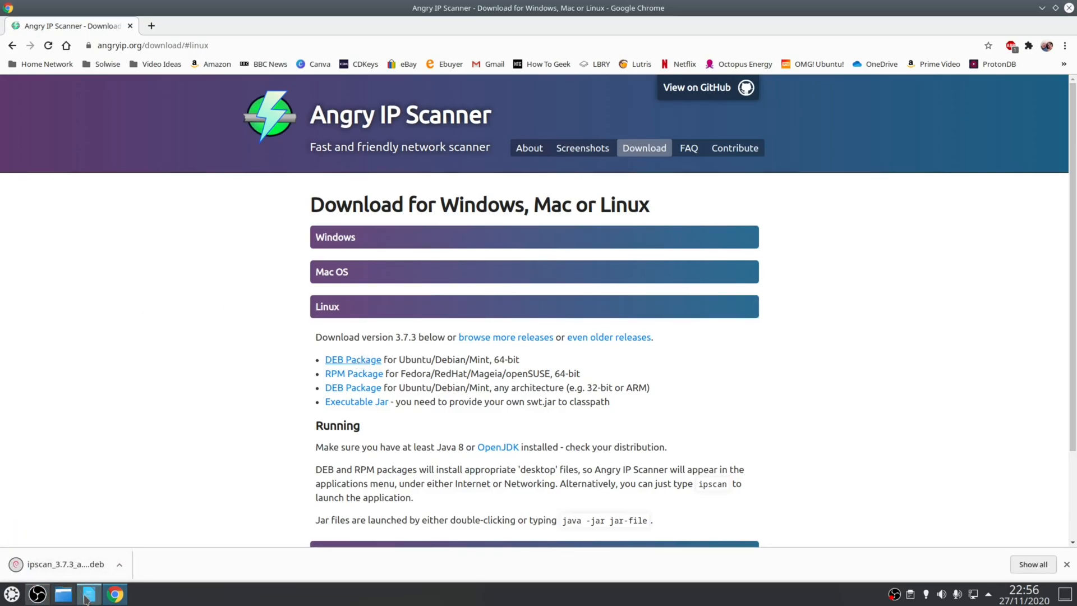
Show the downloaded ipscan .deb selected in Dolphin's Downloads folder.
left_click(89, 593)
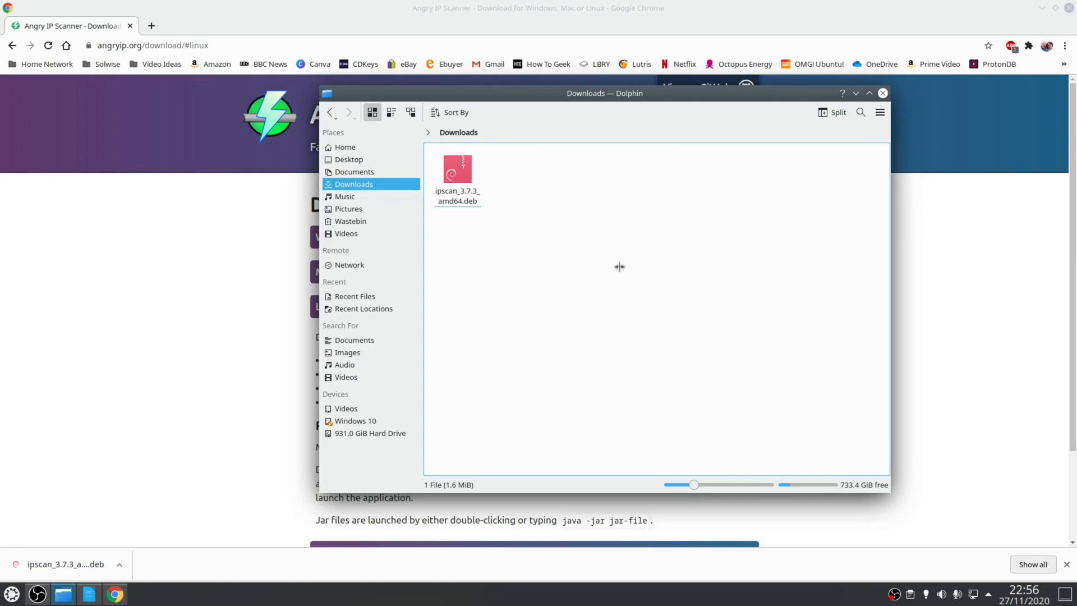
left_click(457, 168)
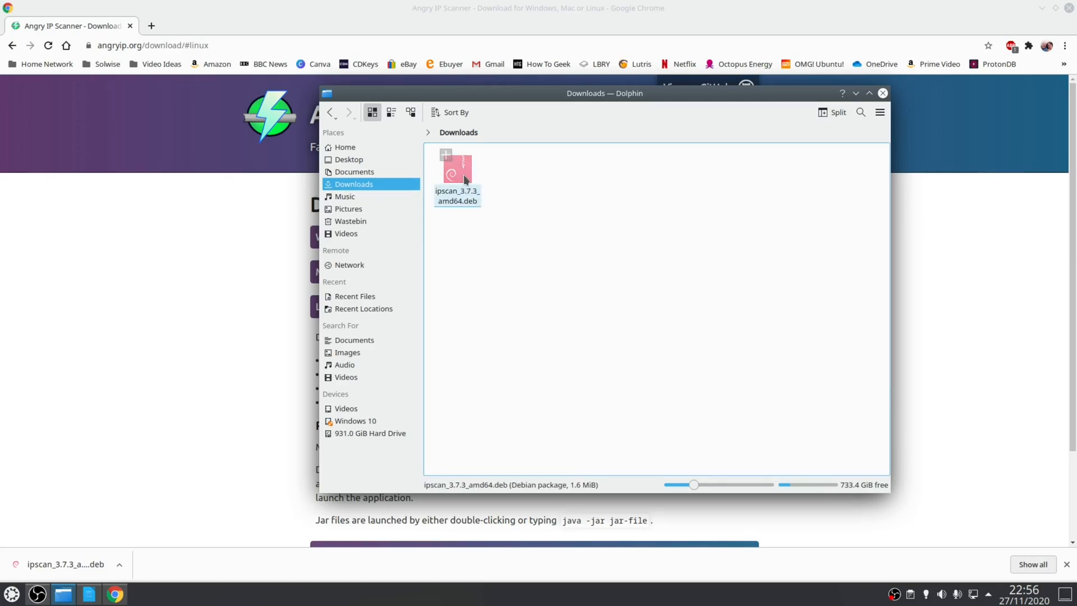
Open ipscan_3.7.3_amd64.deb in Package Installer, which reports unsatisfiable dependencies.
double_click(457, 169)
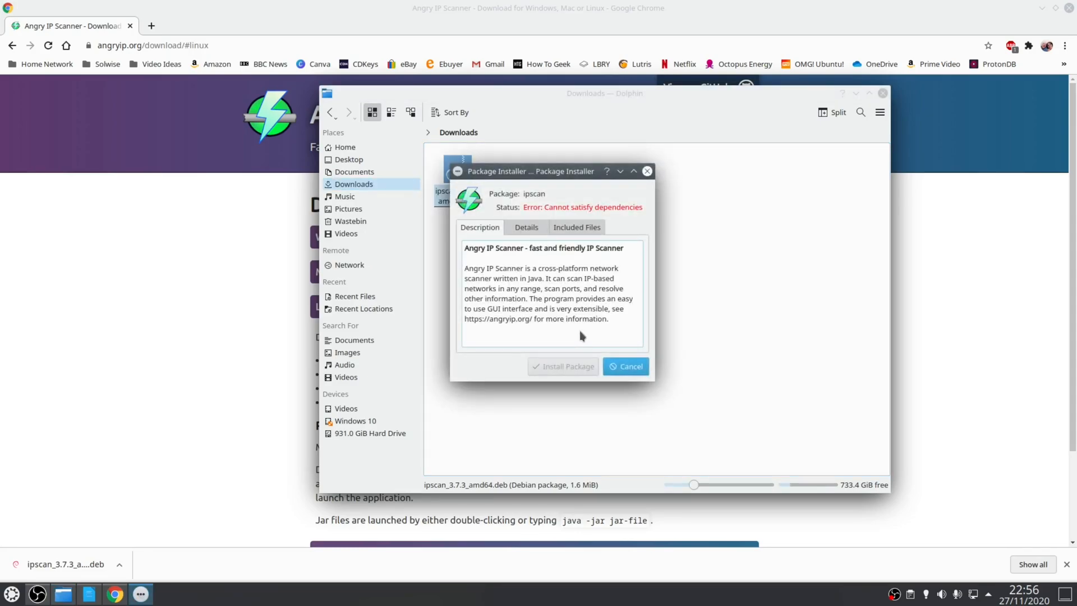
mouse_move(616, 213)
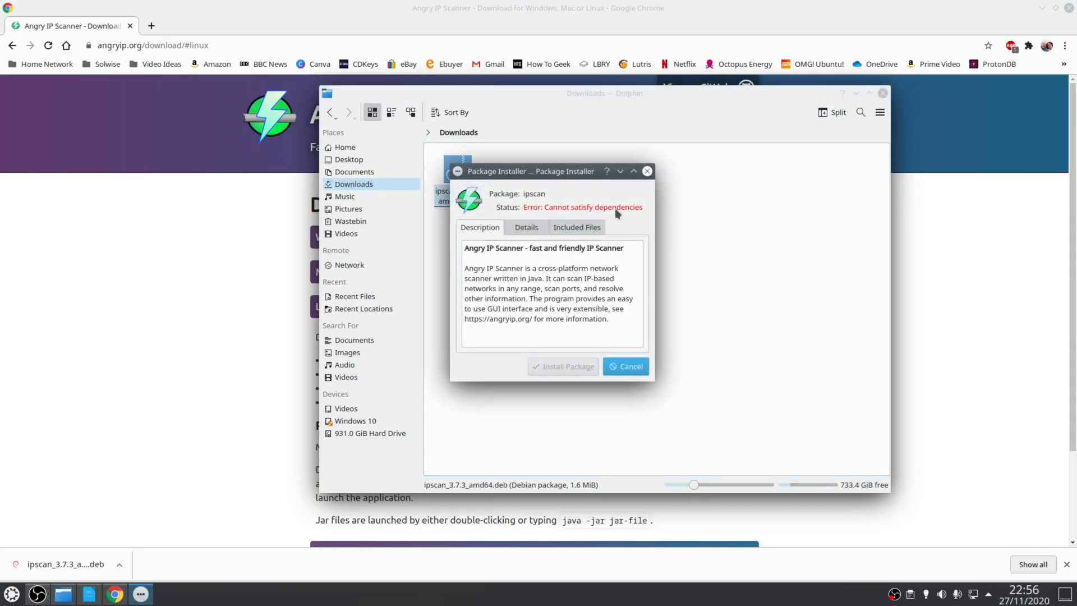
mouse_move(664, 339)
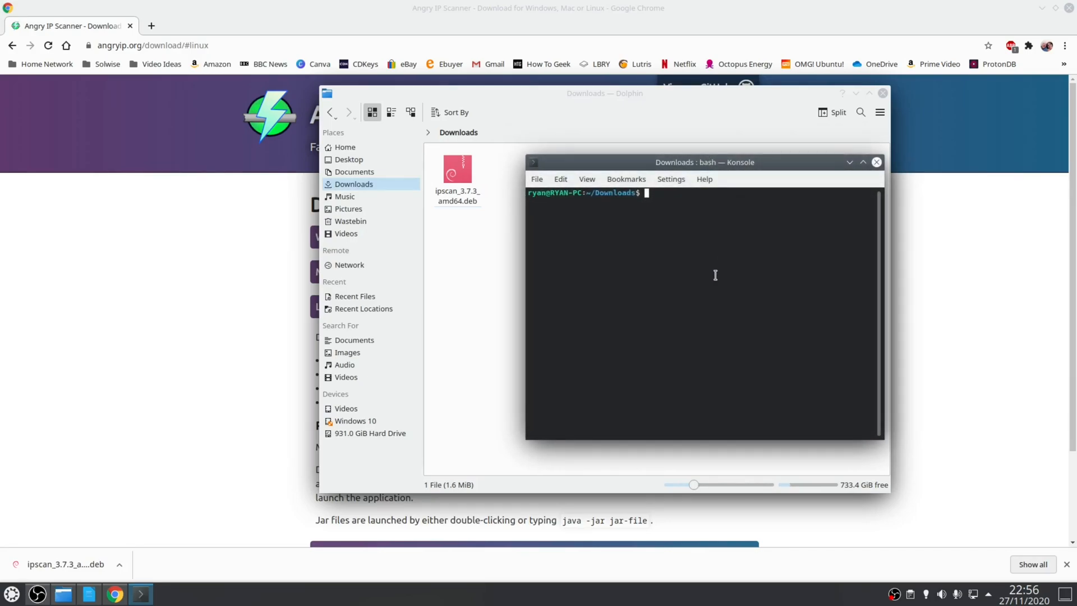
Run 'sudo dpkg -i ipscan_3.7.3_amd64.deb' with the password so dpkg starts unpacking ipscan 3.7.3.
type("sudo")
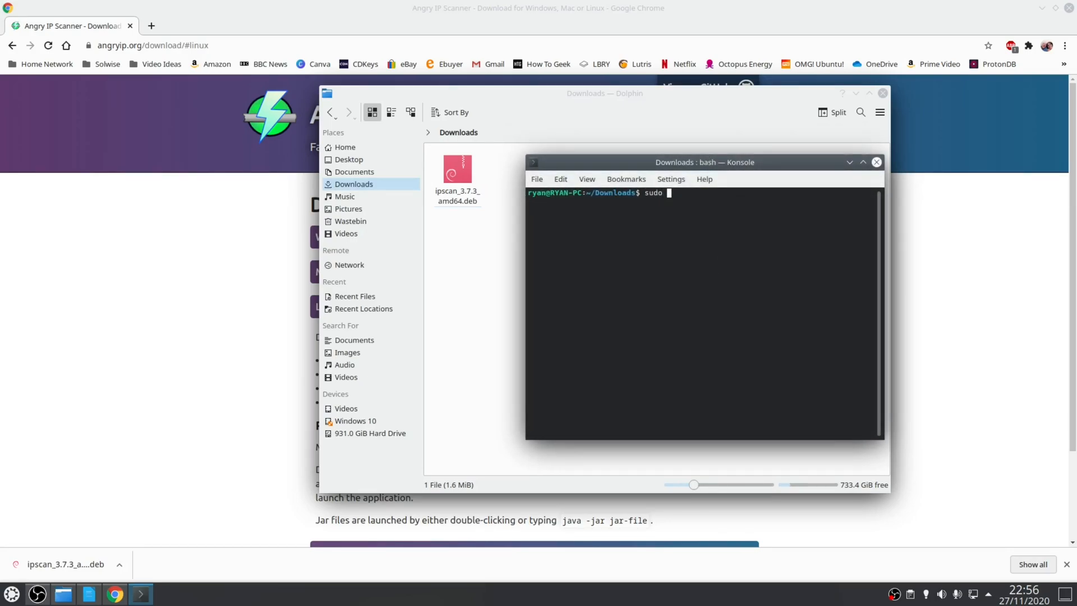
type("p")
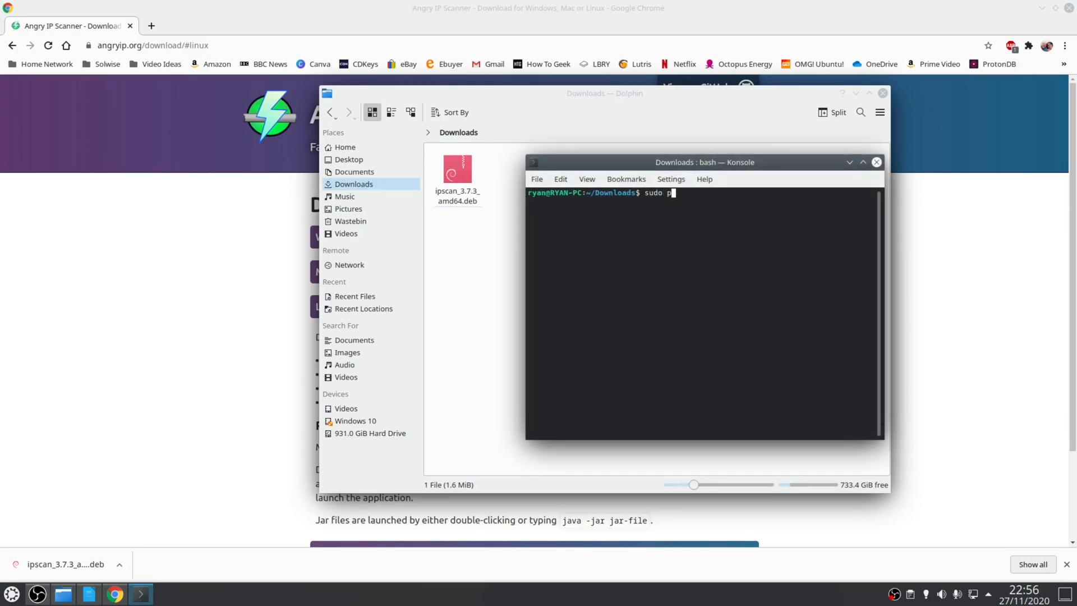
type("dp")
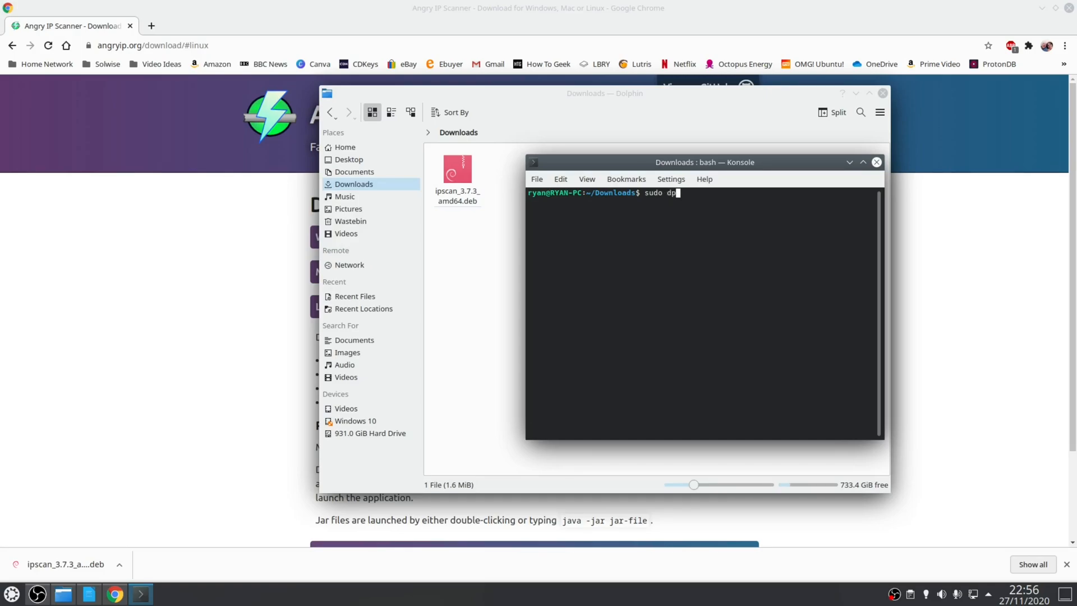
type("kg -")
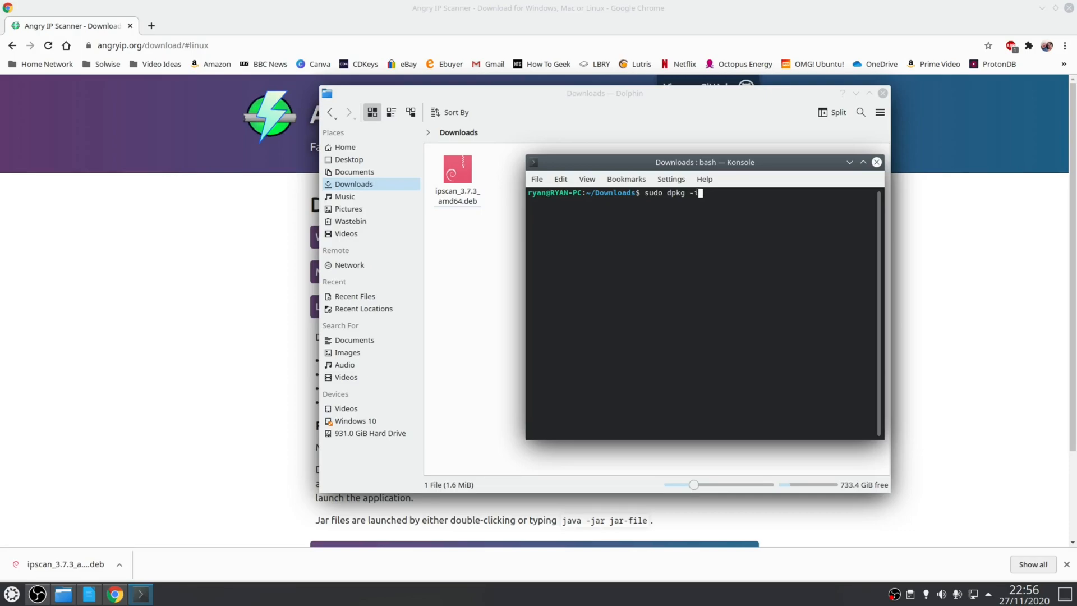
type("ipscan_3.7.3_amd64.deb")
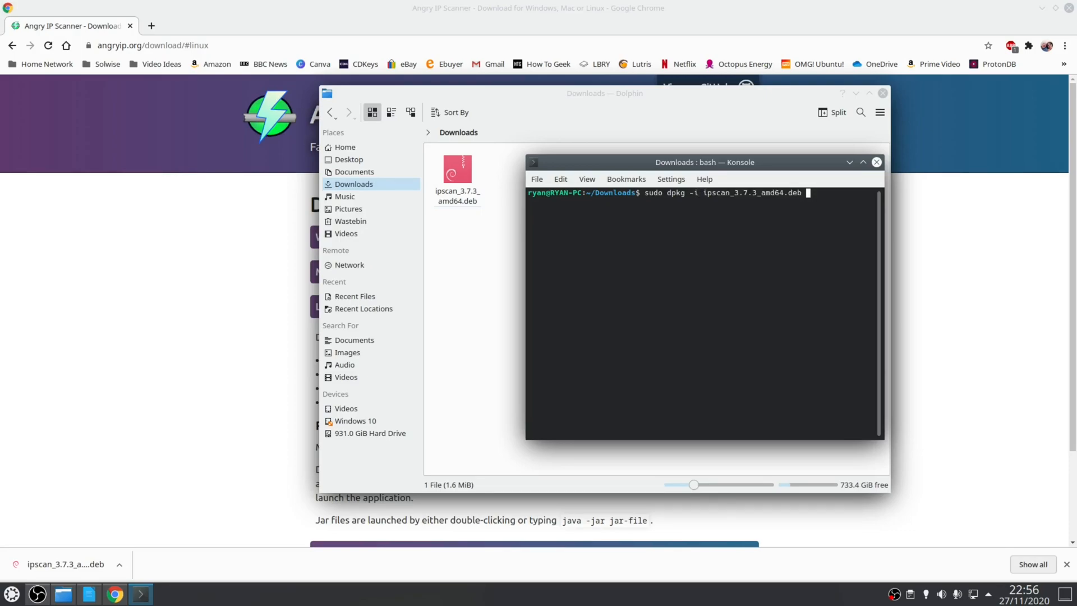
key("Return")
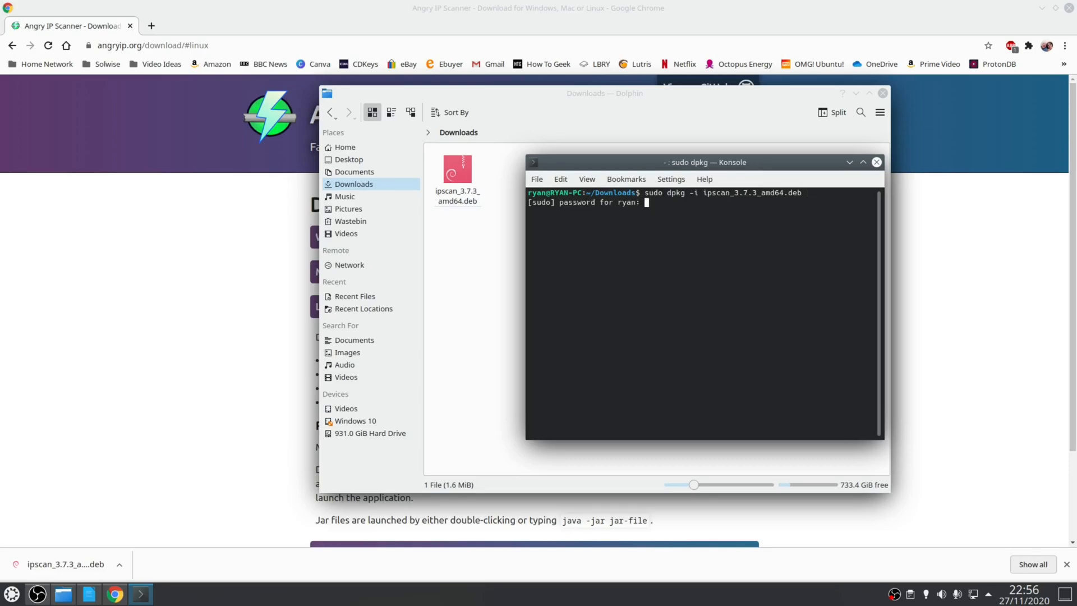
key("Return")
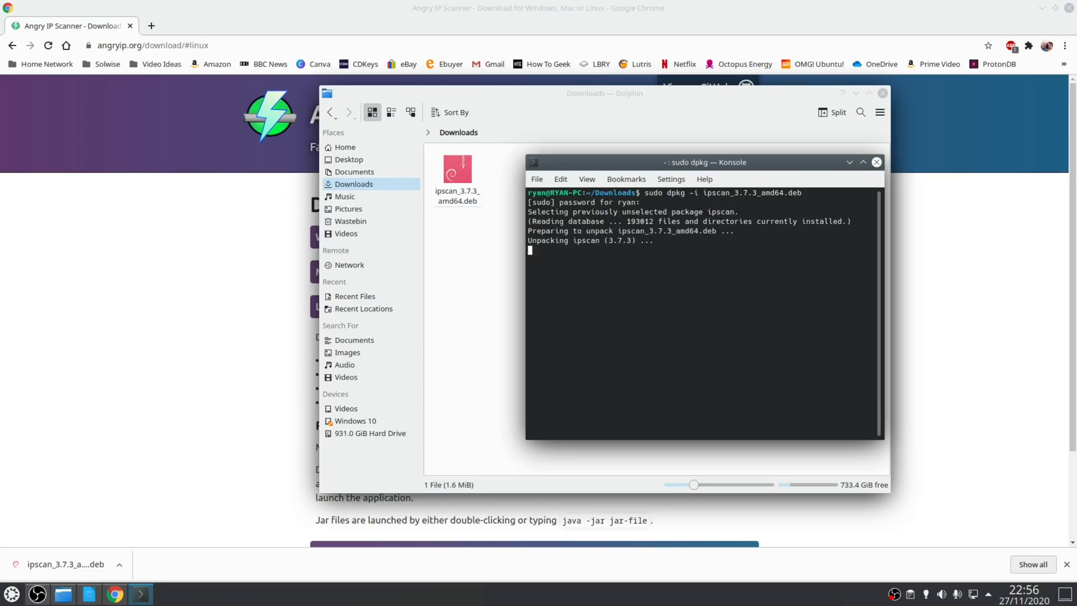